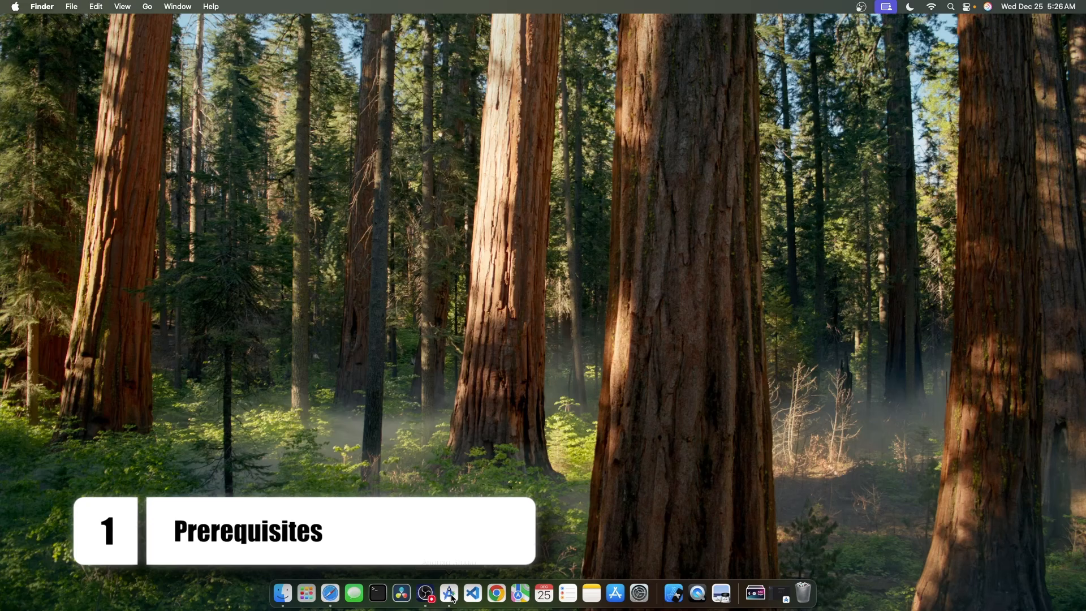
pyautogui.moveTo(448, 593)
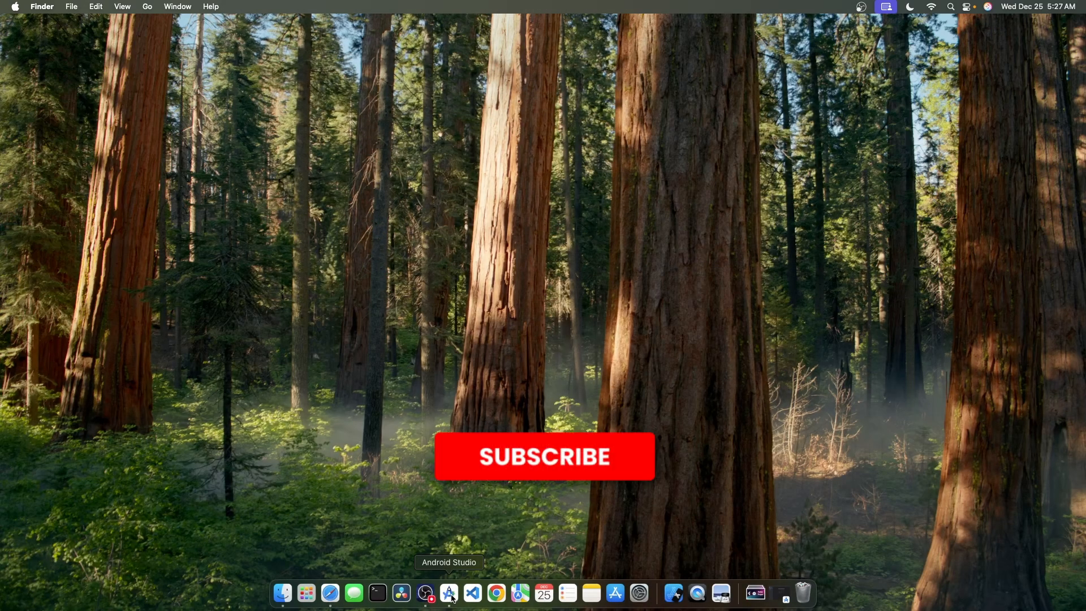
# Step: Launch Android Studio and search the plugin Marketplace for 'flu' to find Flutter
pyautogui.click(543, 456)
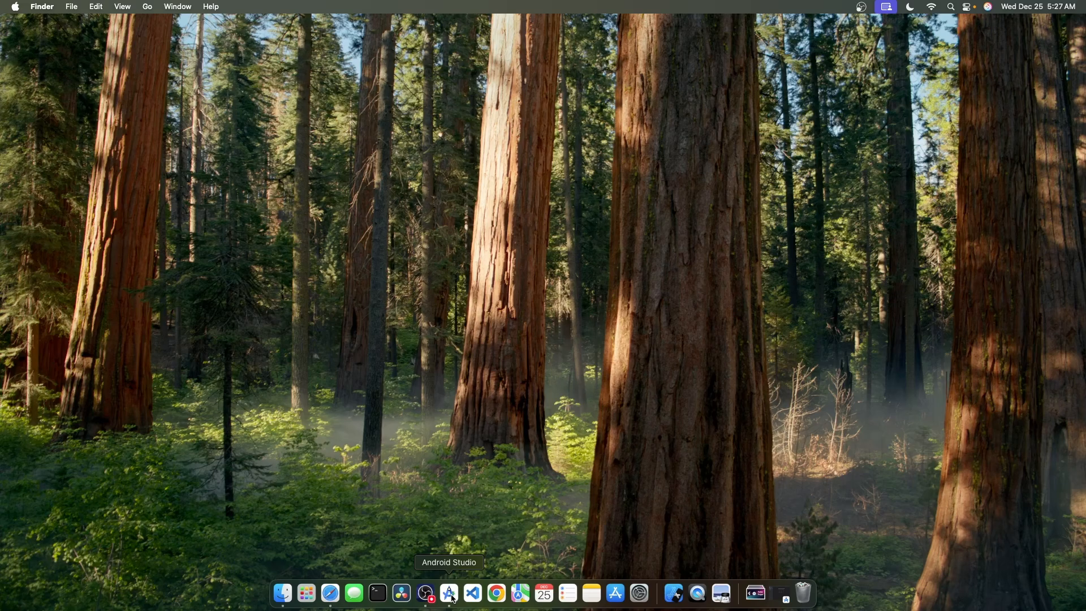
pyautogui.click(449, 593)
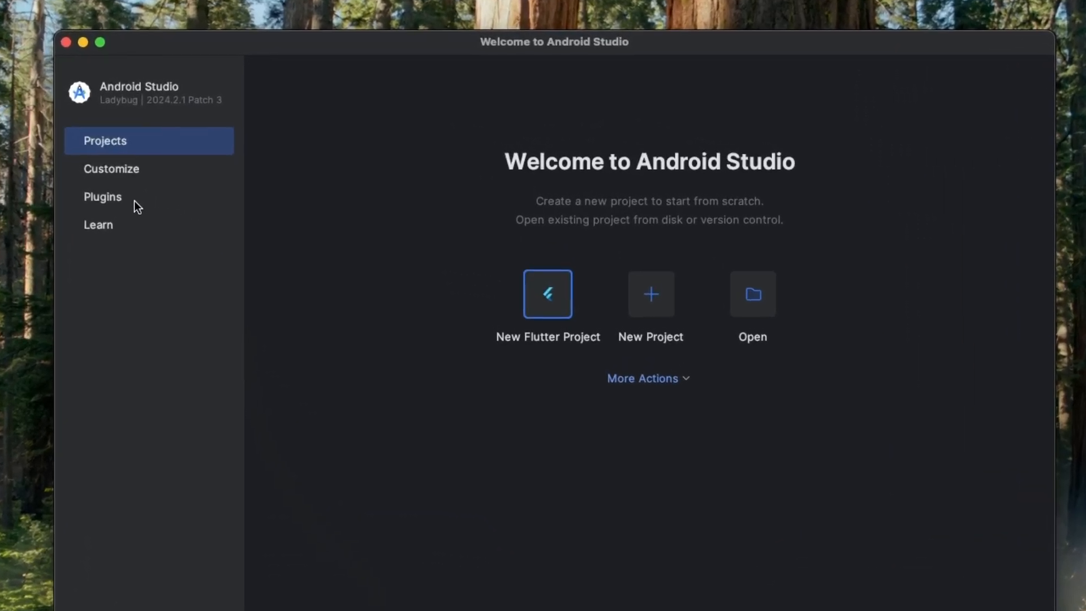
pyautogui.click(103, 196)
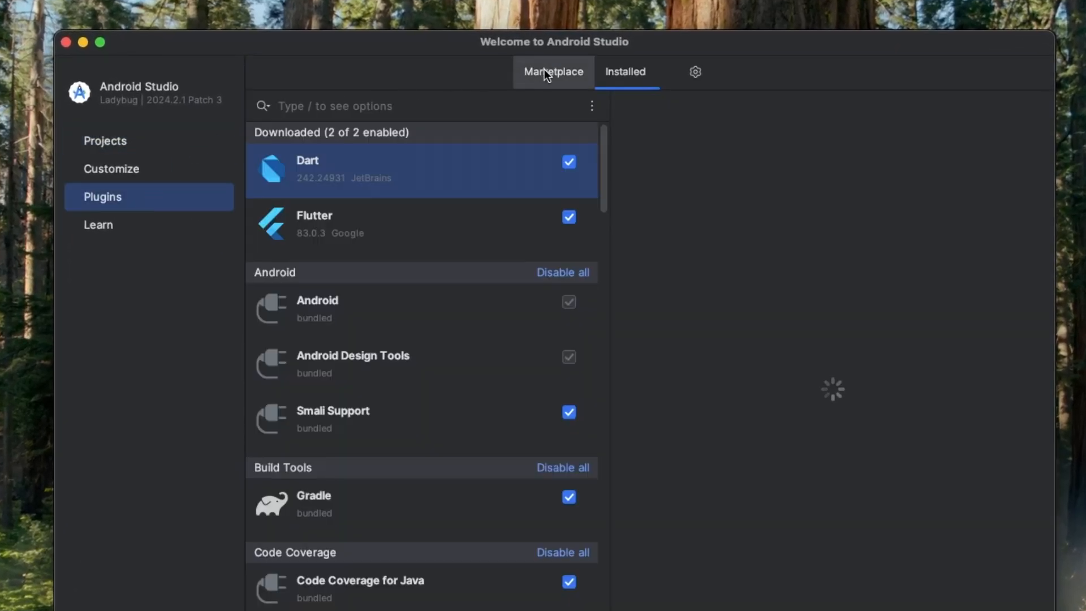
pyautogui.click(553, 72)
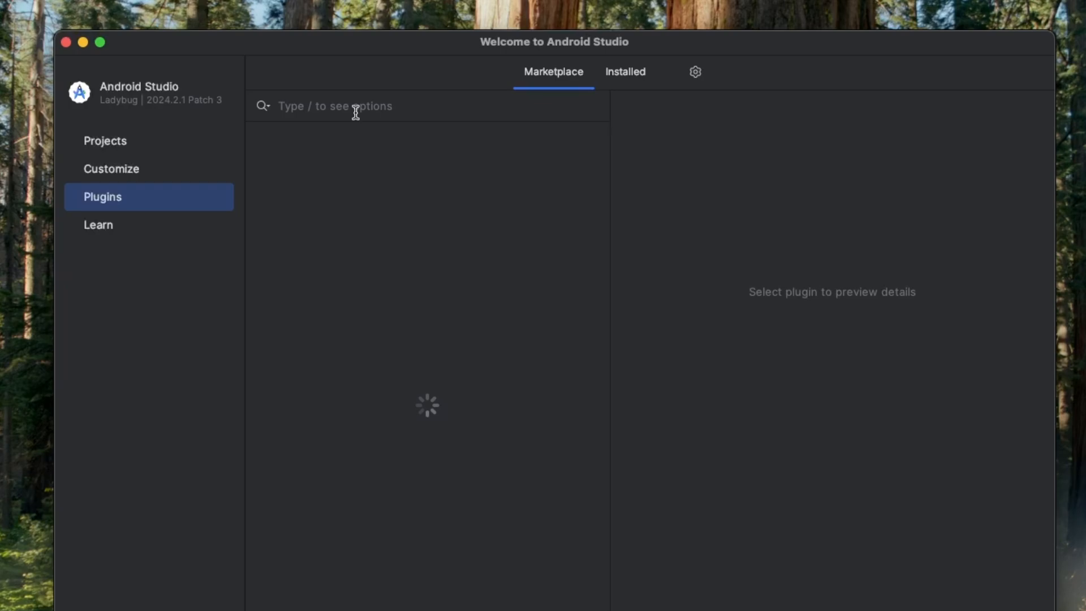
pyautogui.write('flutter')
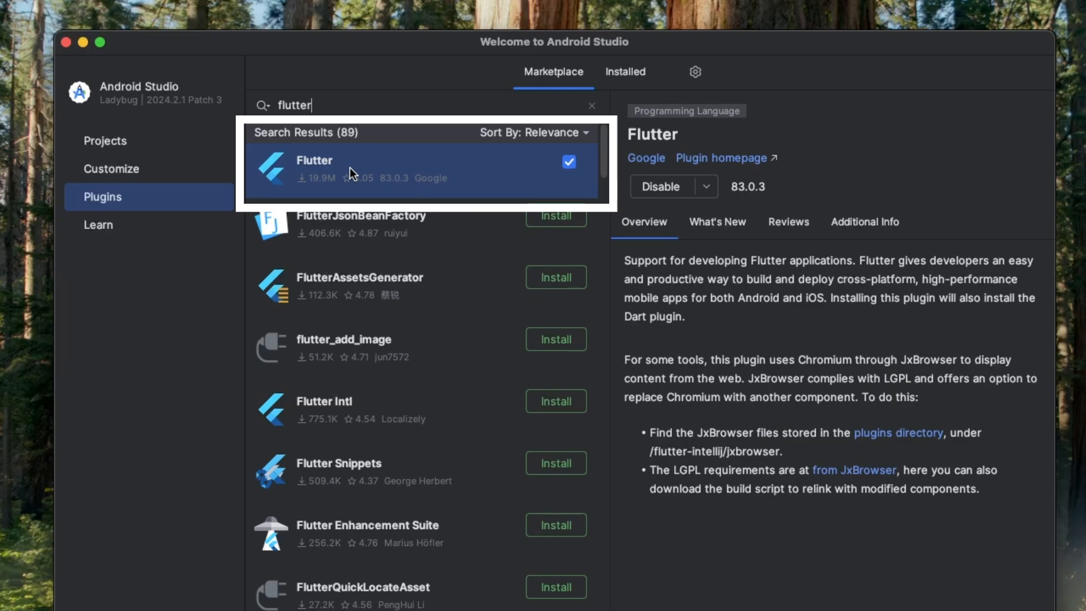
pyautogui.moveTo(355, 175)
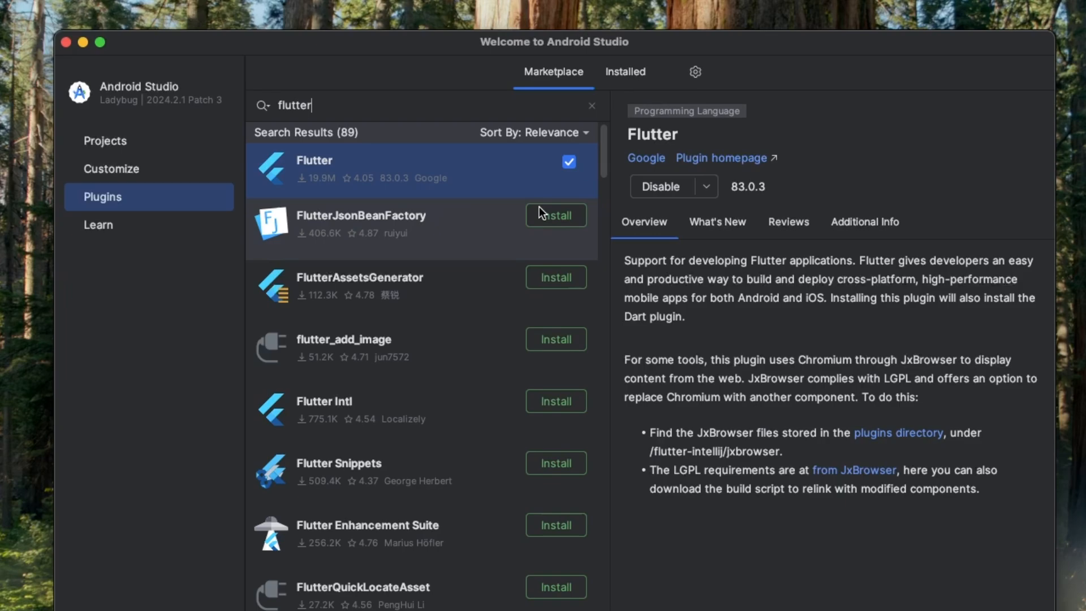
pyautogui.moveTo(582, 225)
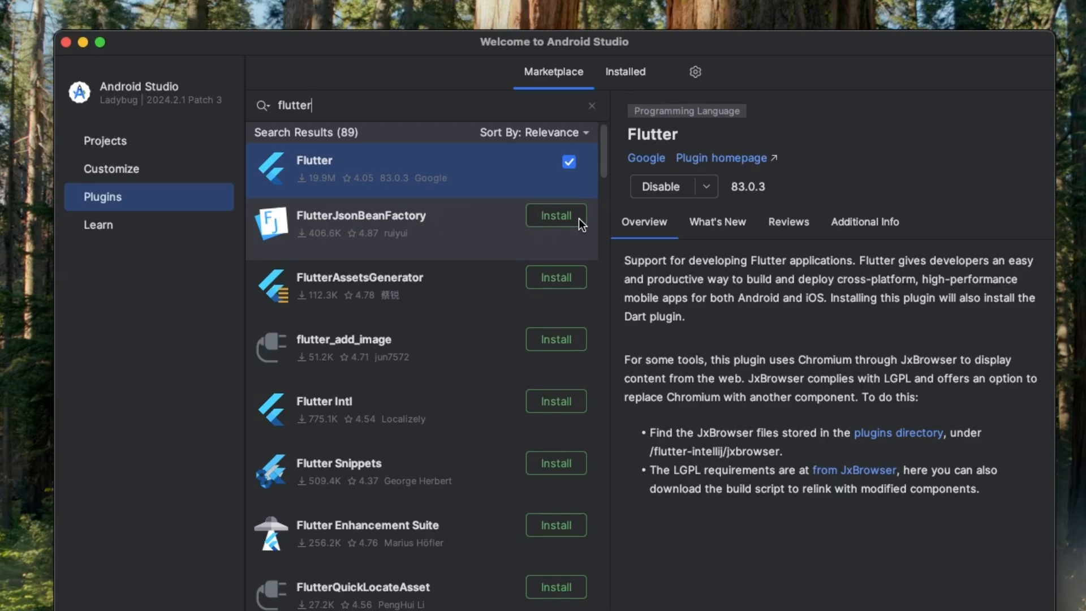
pyautogui.moveTo(339, 171)
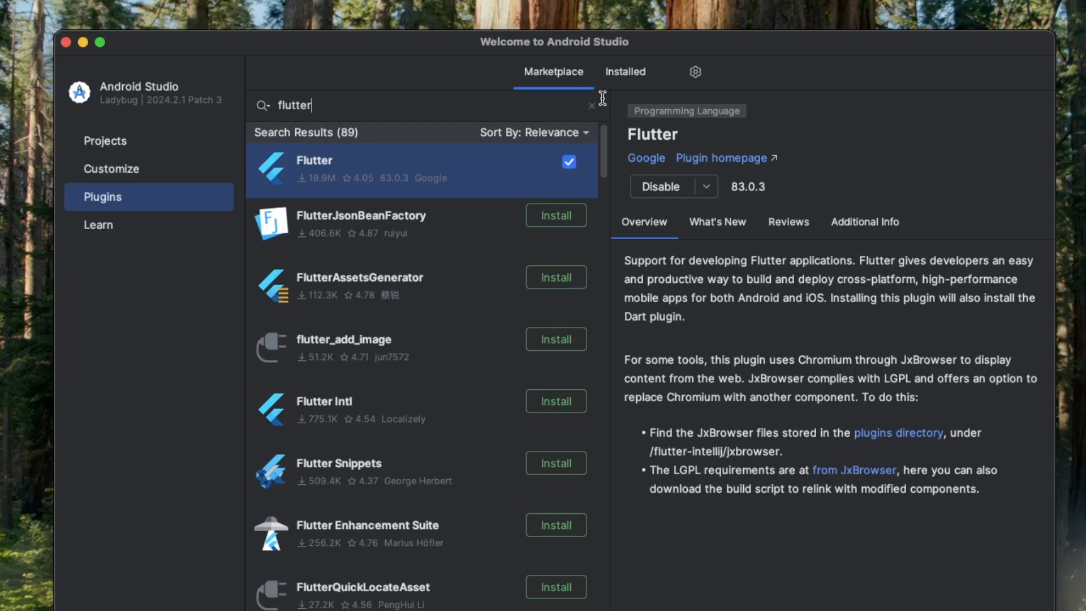
# Step: Clear the Flutter search and view installed plugins, confirming Dart and Flutter are enabled
pyautogui.click(590, 106)
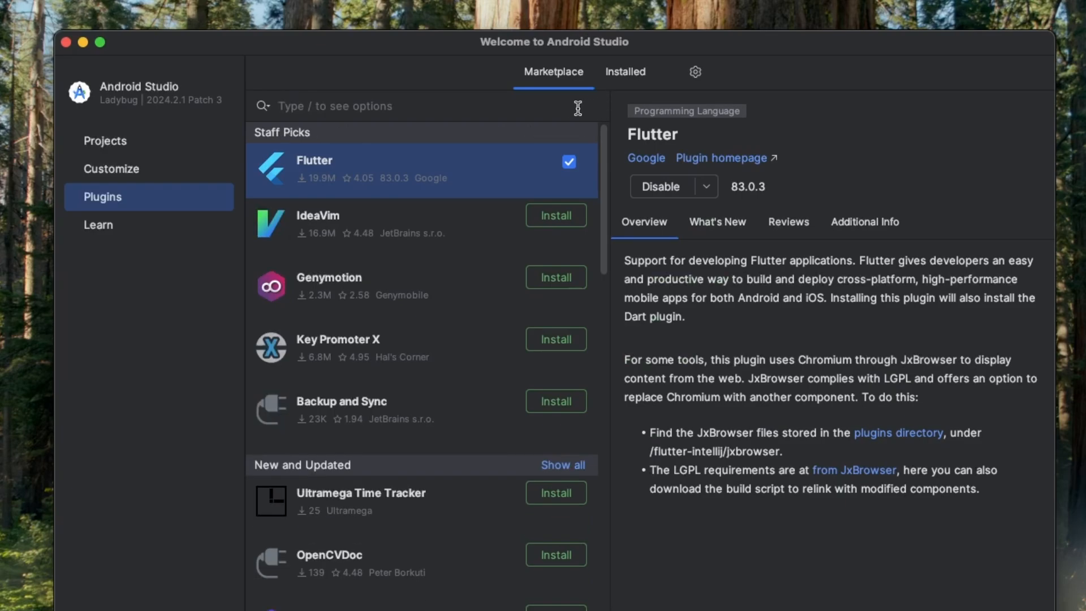
pyautogui.moveTo(626, 71)
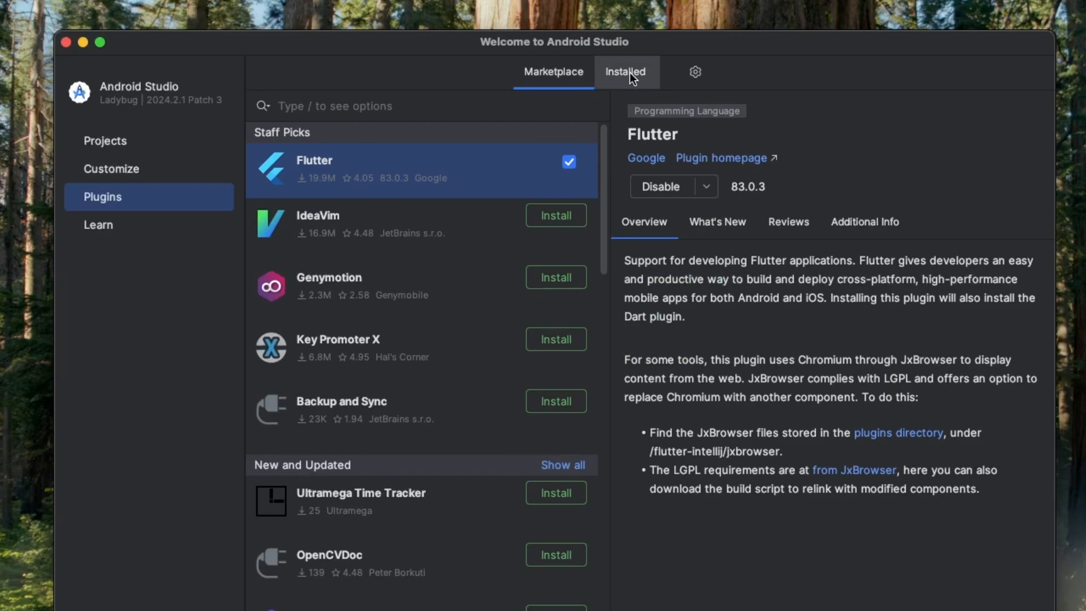
pyautogui.click(625, 71)
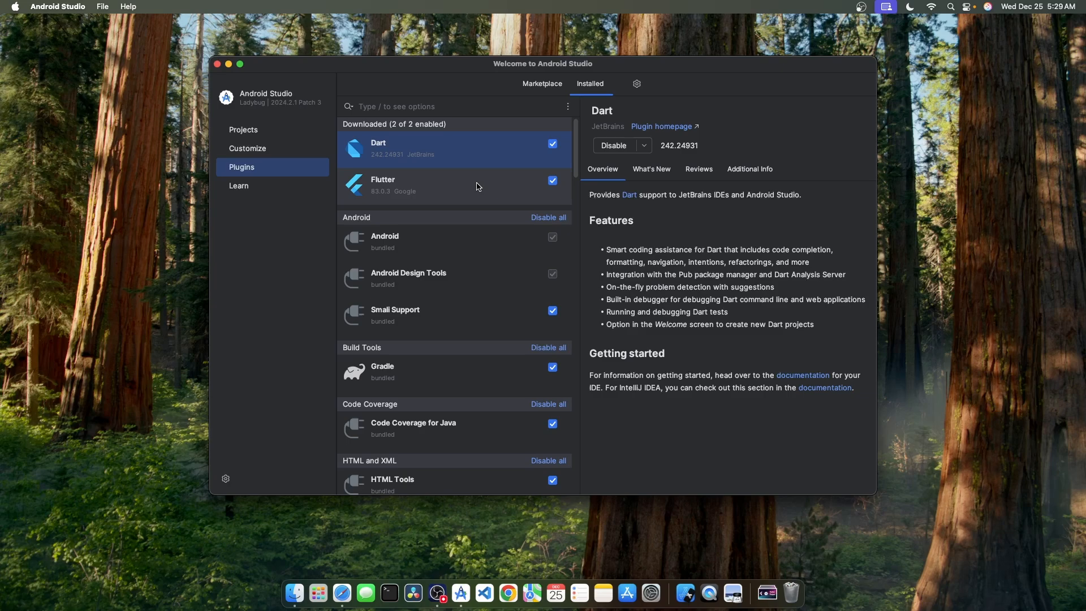
pyautogui.moveTo(476, 182)
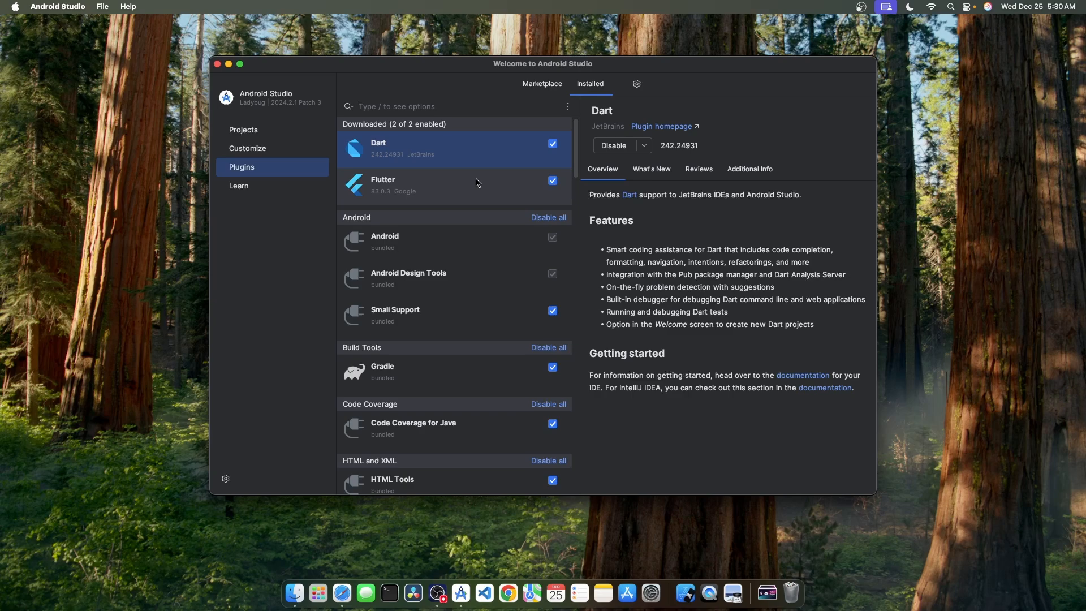
# Step: From the Projects page, start a New Flutter Project awaiting the Flutter SDK path
pyautogui.click(244, 129)
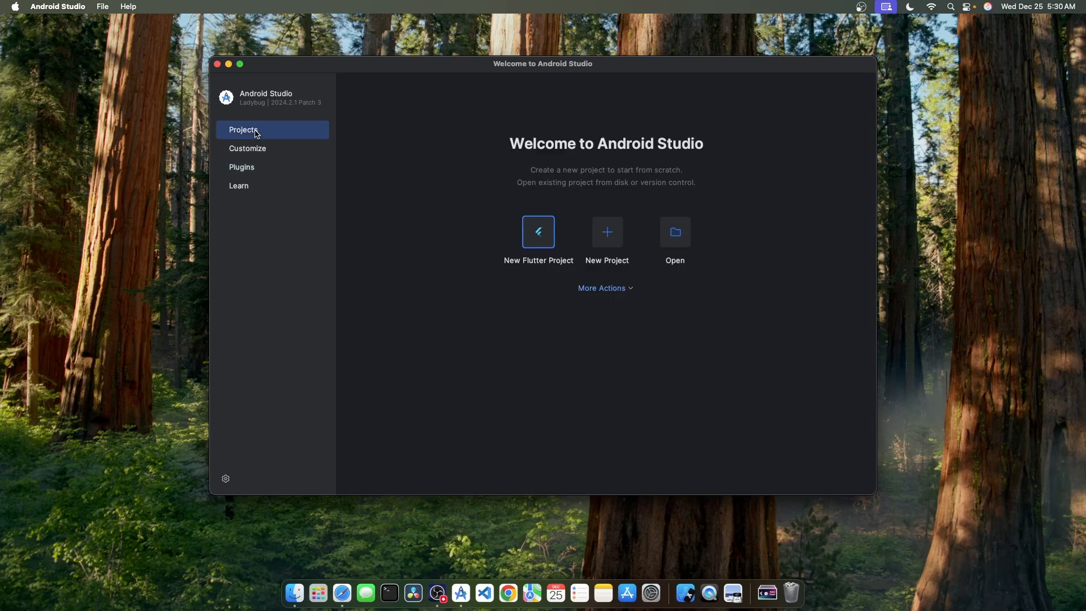
pyautogui.moveTo(552, 269)
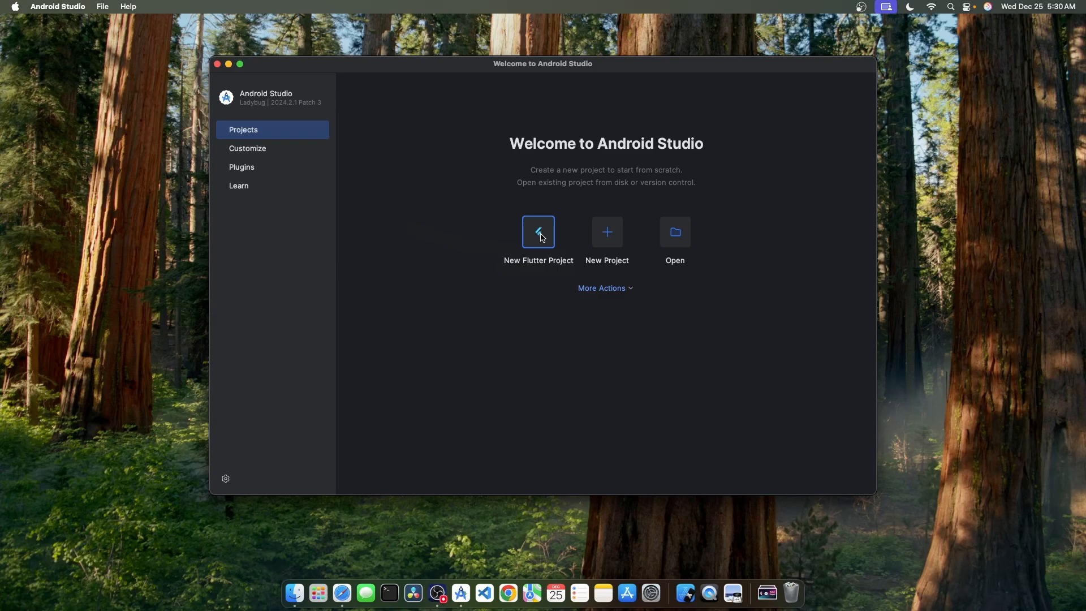
pyautogui.click(538, 232)
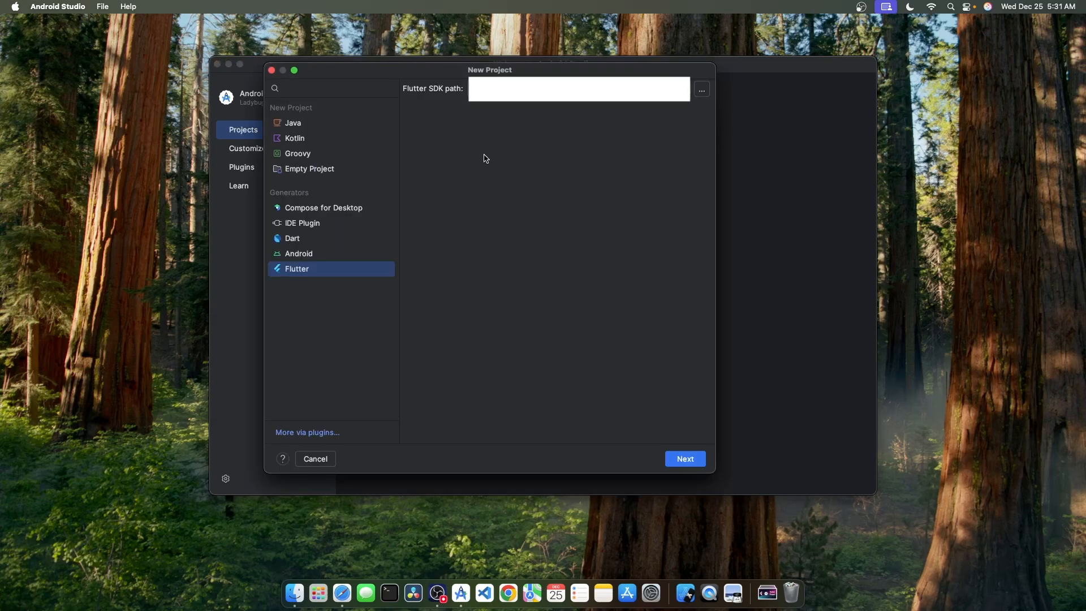
pyautogui.moveTo(514, 108)
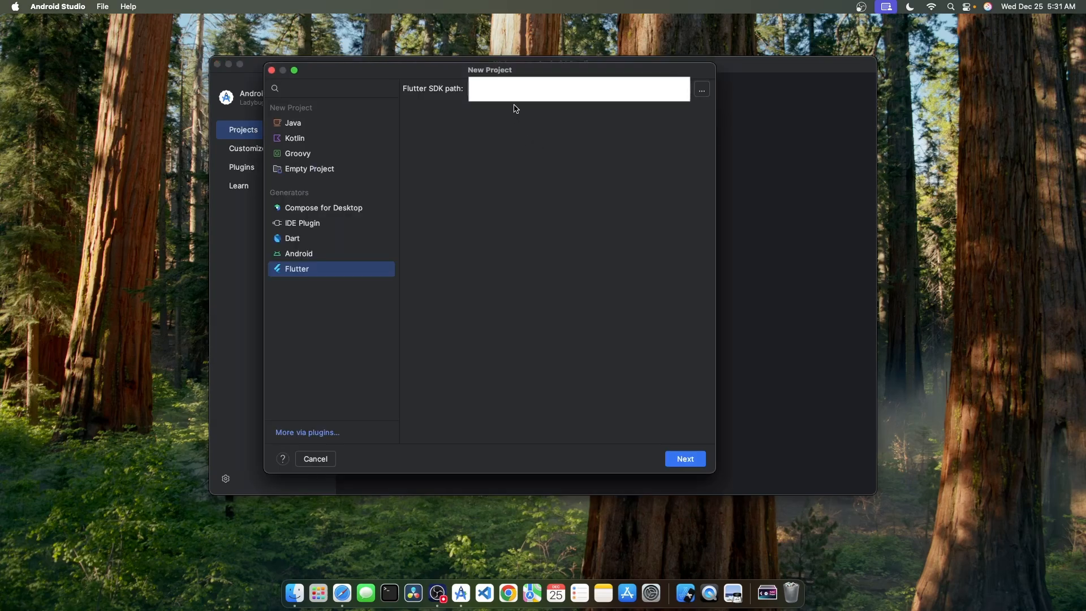
pyautogui.moveTo(600, 104)
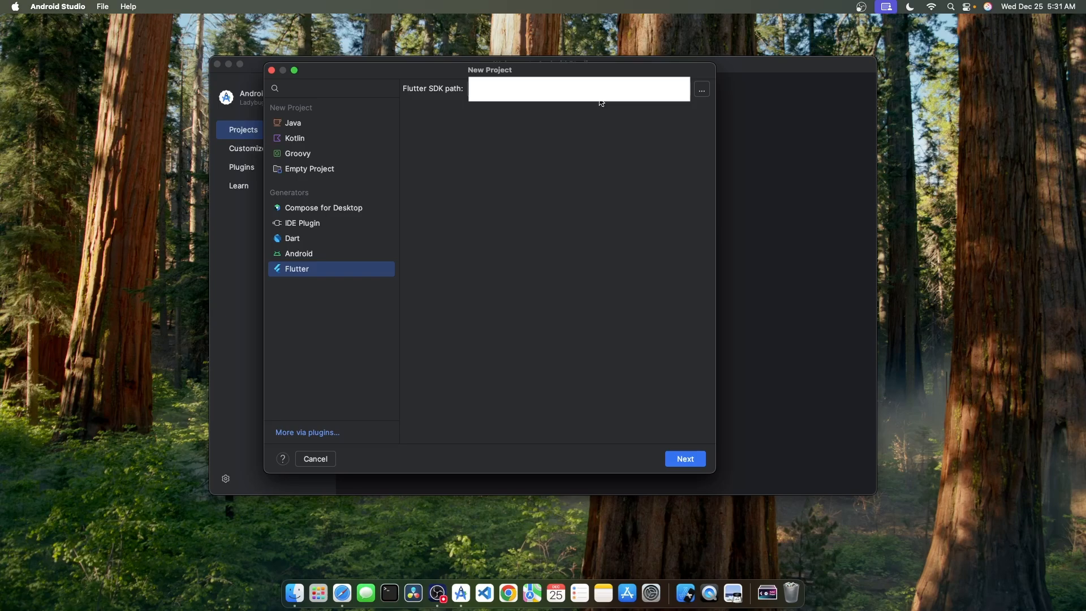
pyautogui.moveTo(694, 456)
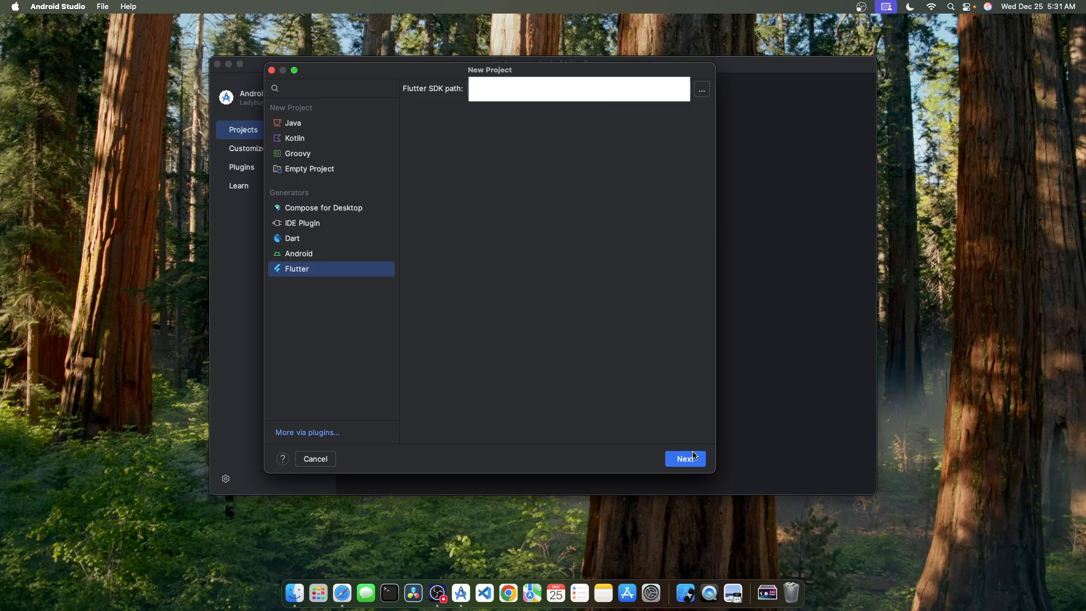
pyautogui.click(685, 459)
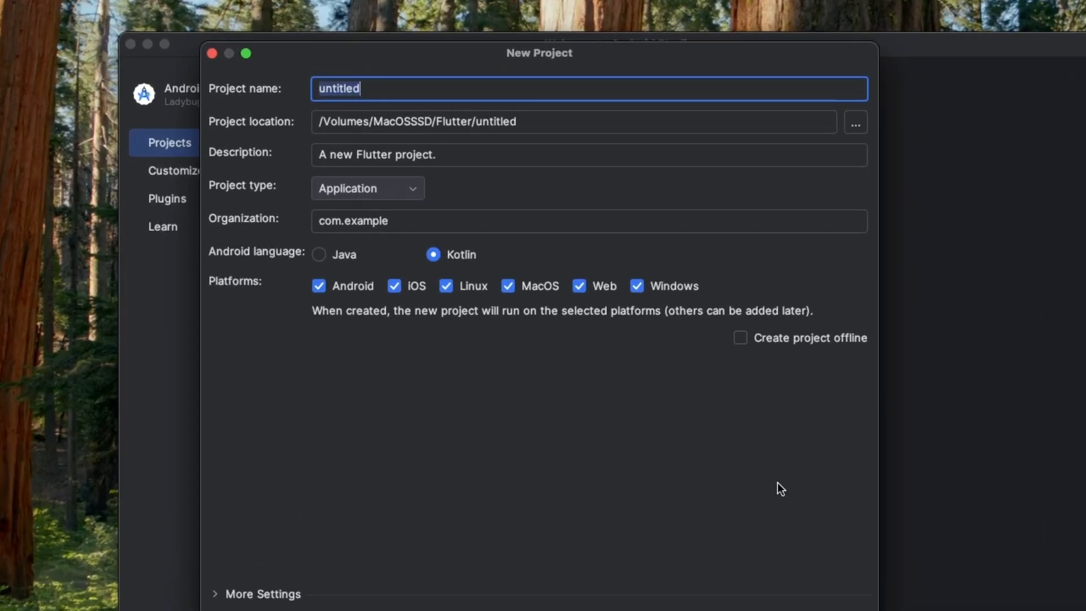
pyautogui.moveTo(248, 90)
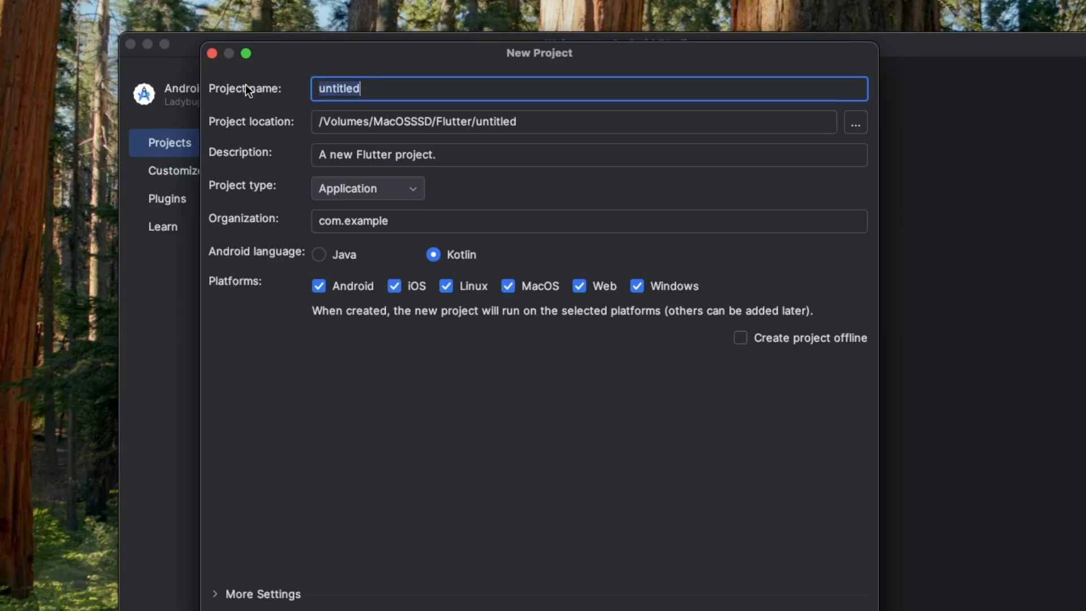
pyautogui.moveTo(213, 164)
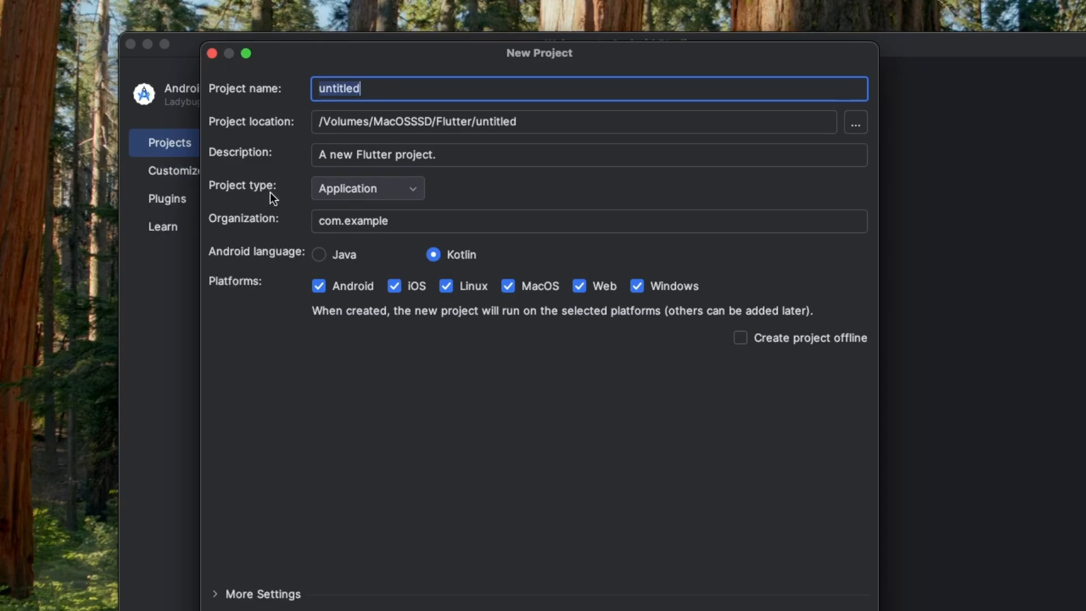
pyautogui.click(368, 187)
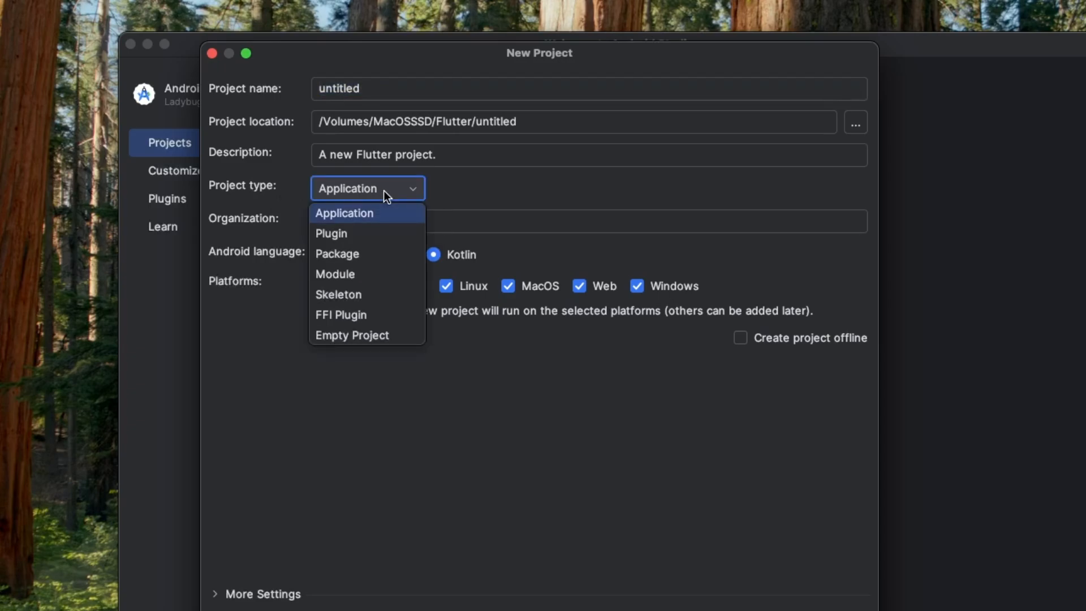
pyautogui.click(345, 213)
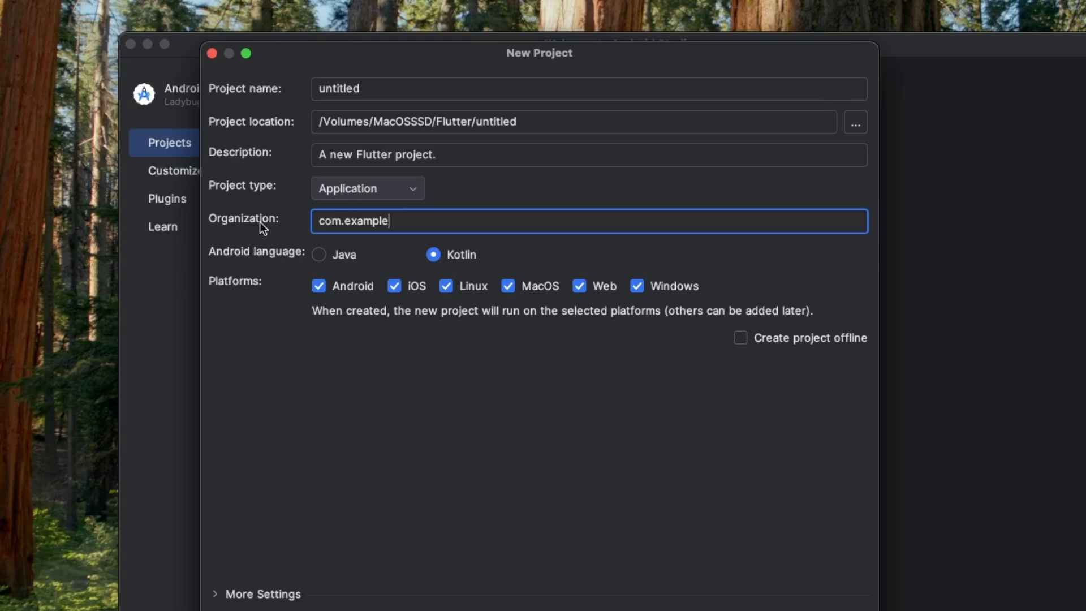
pyautogui.moveTo(259, 226)
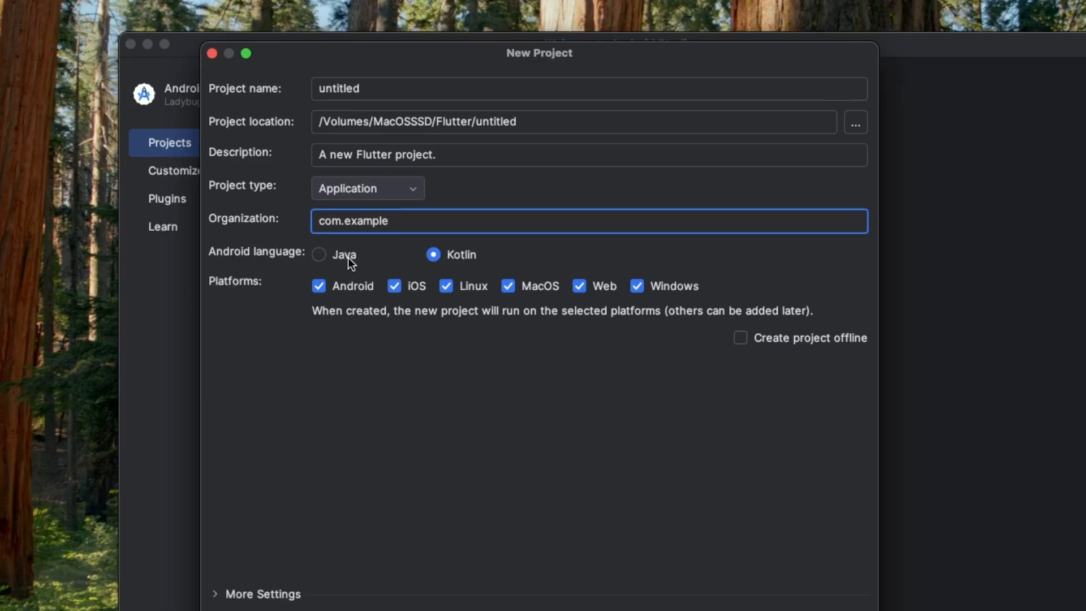
pyautogui.moveTo(523, 263)
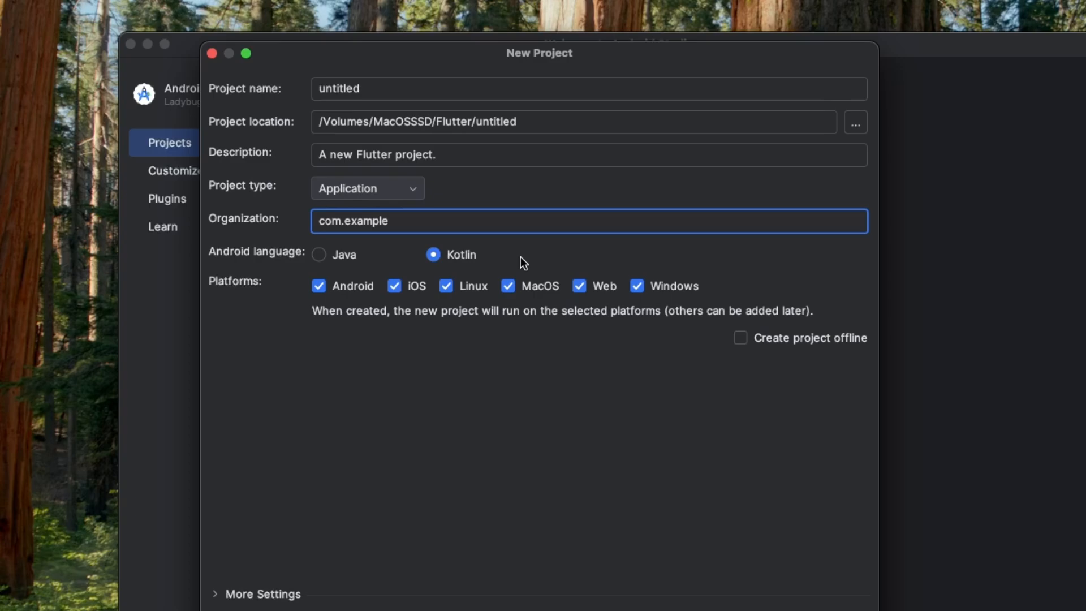
pyautogui.moveTo(466, 268)
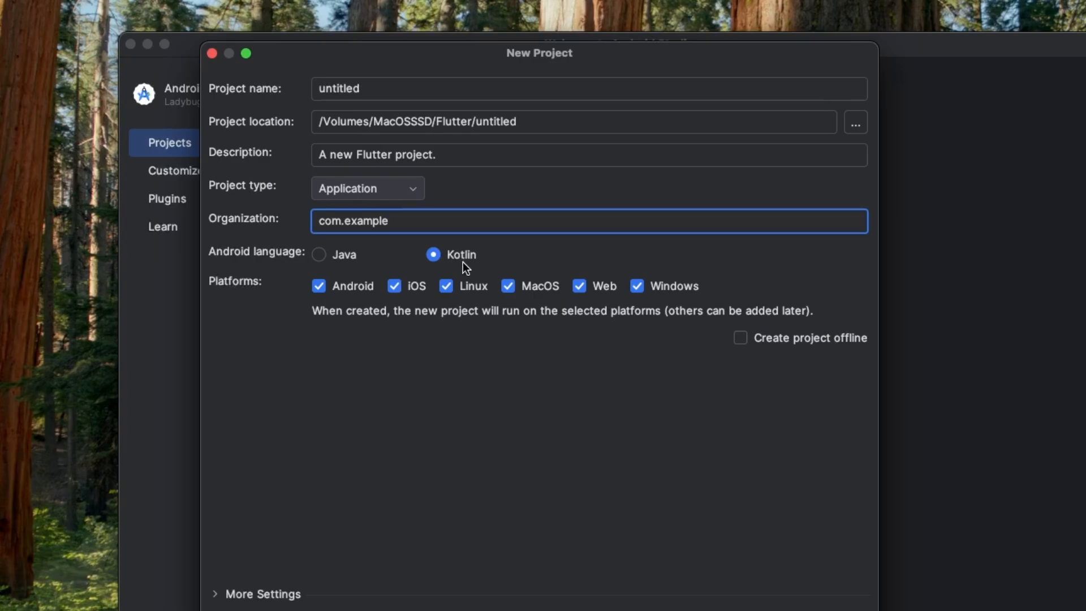
pyautogui.moveTo(352, 268)
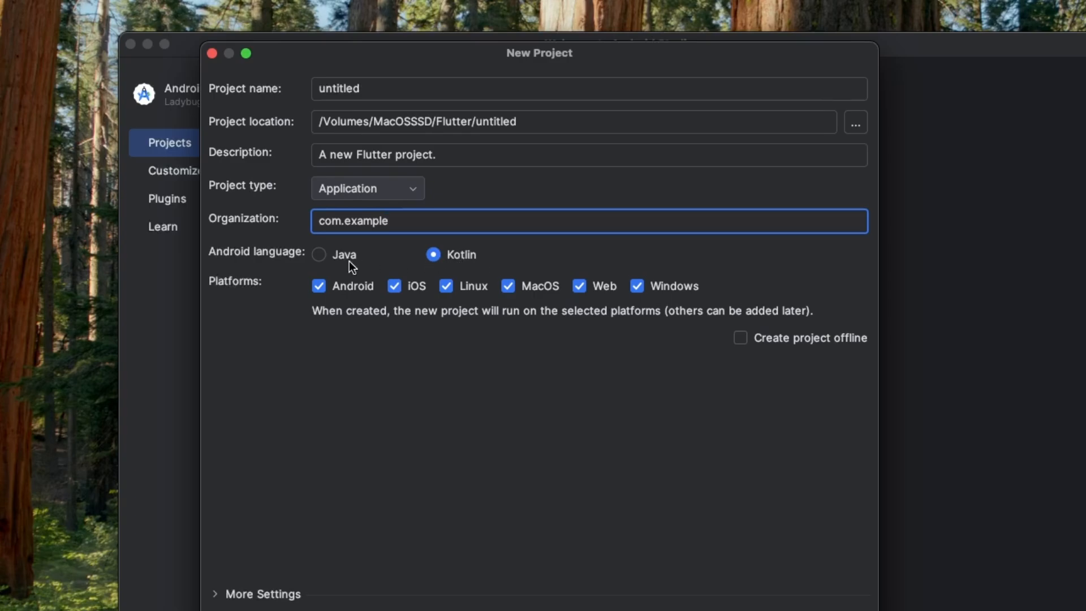
pyautogui.moveTo(243, 296)
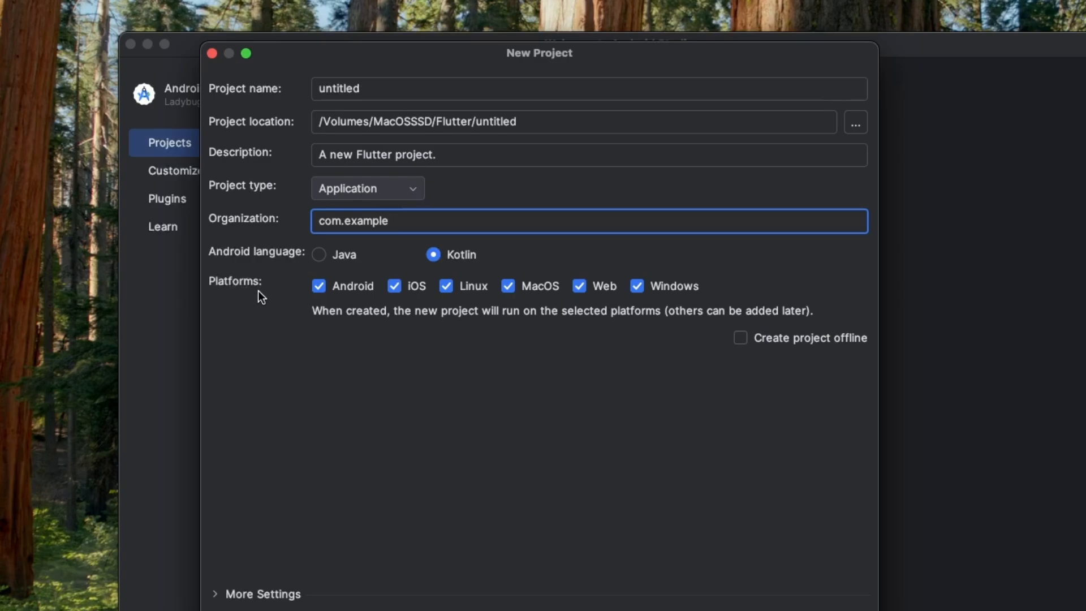
pyautogui.moveTo(431, 312)
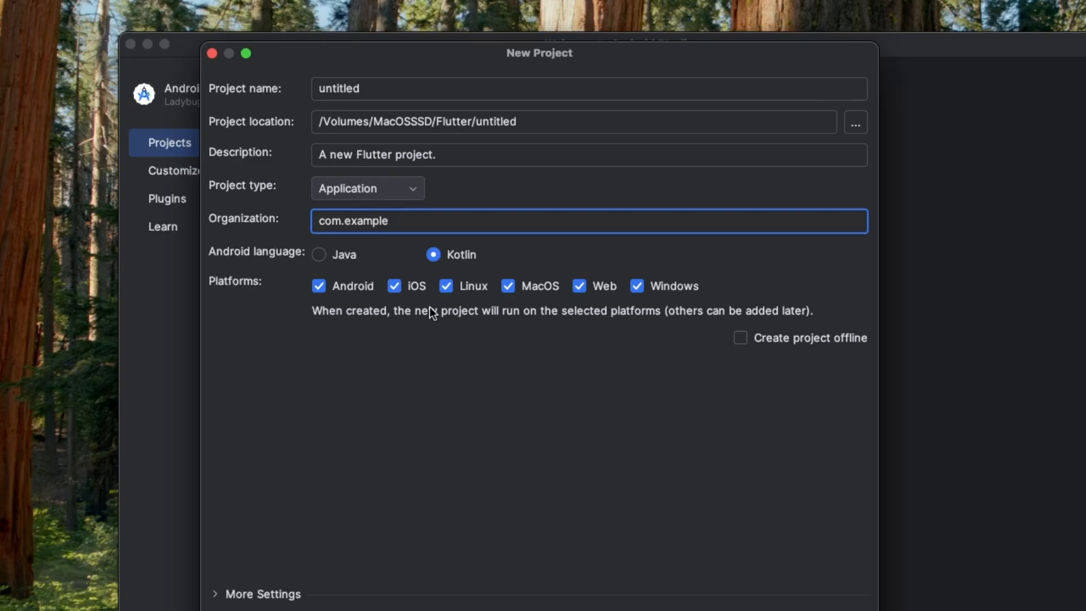
pyautogui.moveTo(608, 299)
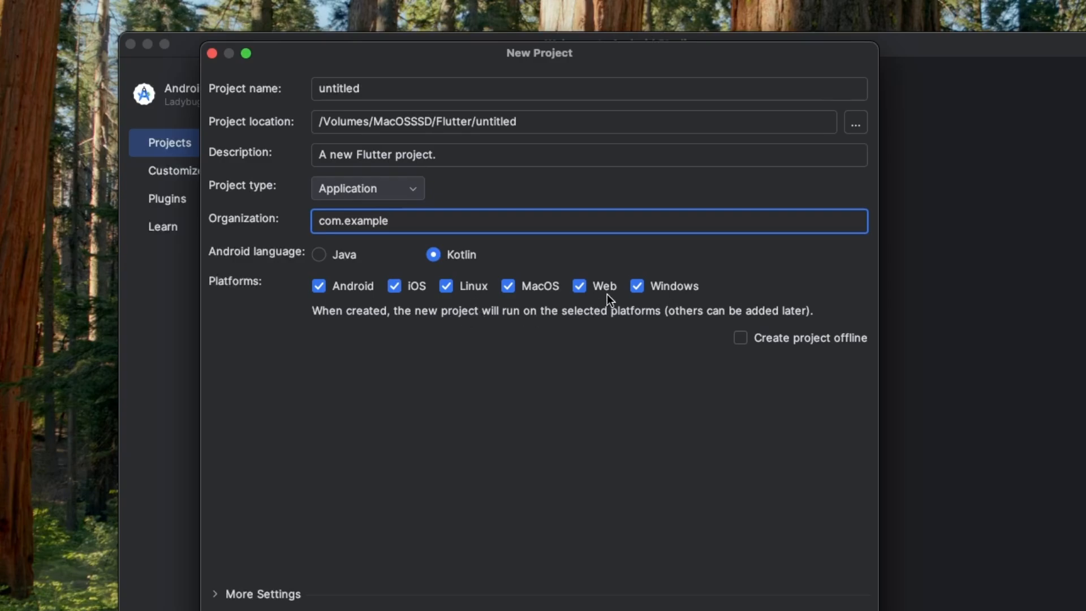
pyautogui.moveTo(664, 303)
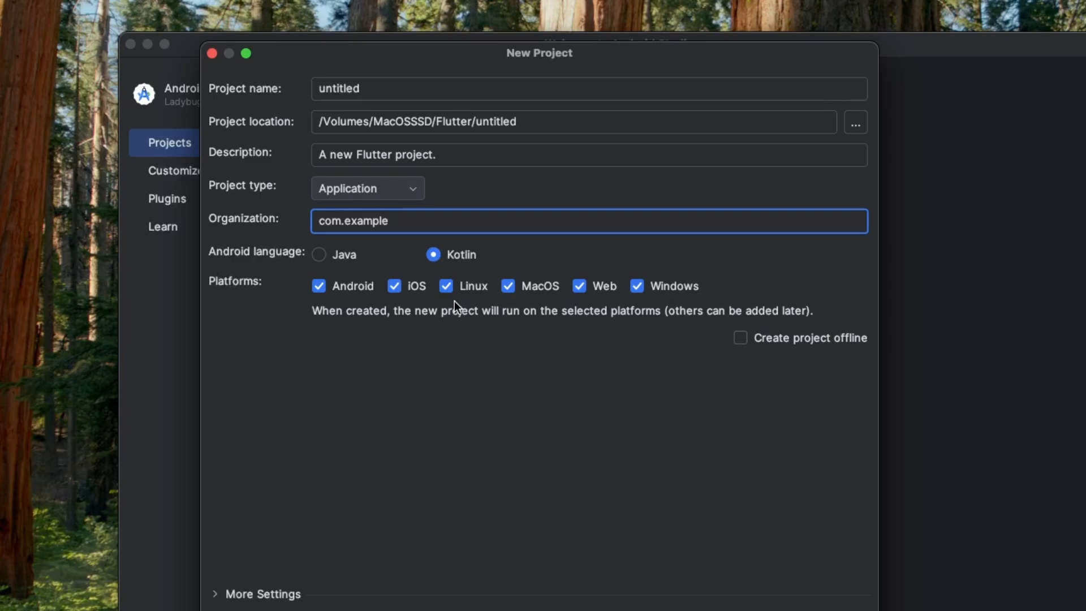
pyautogui.click(446, 285)
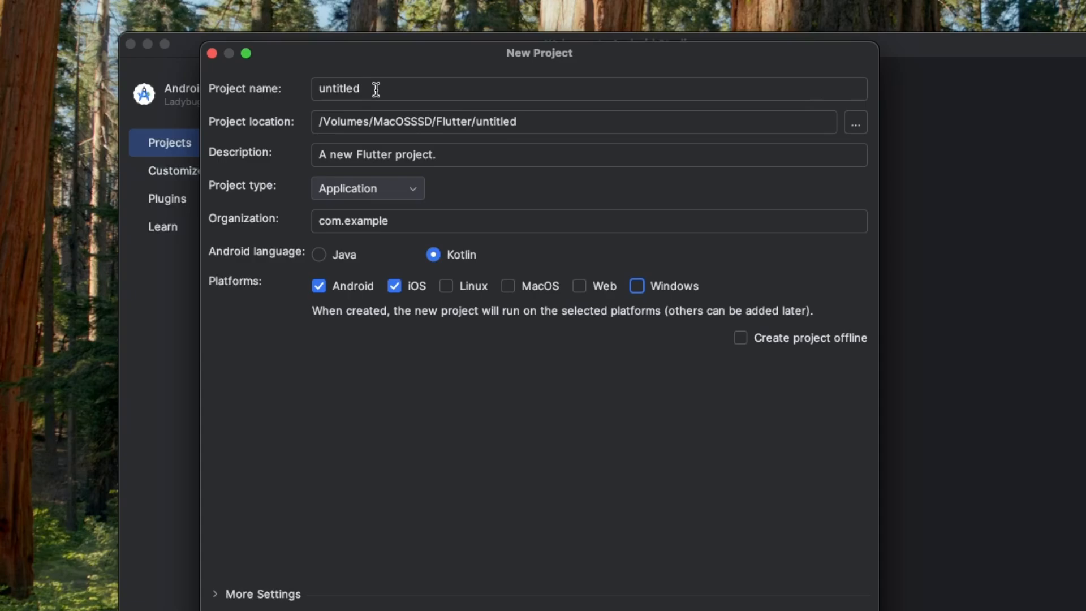
# Step: Enter 'my_flutter_app' as the Flutter project name
pyautogui.write('my_fl')
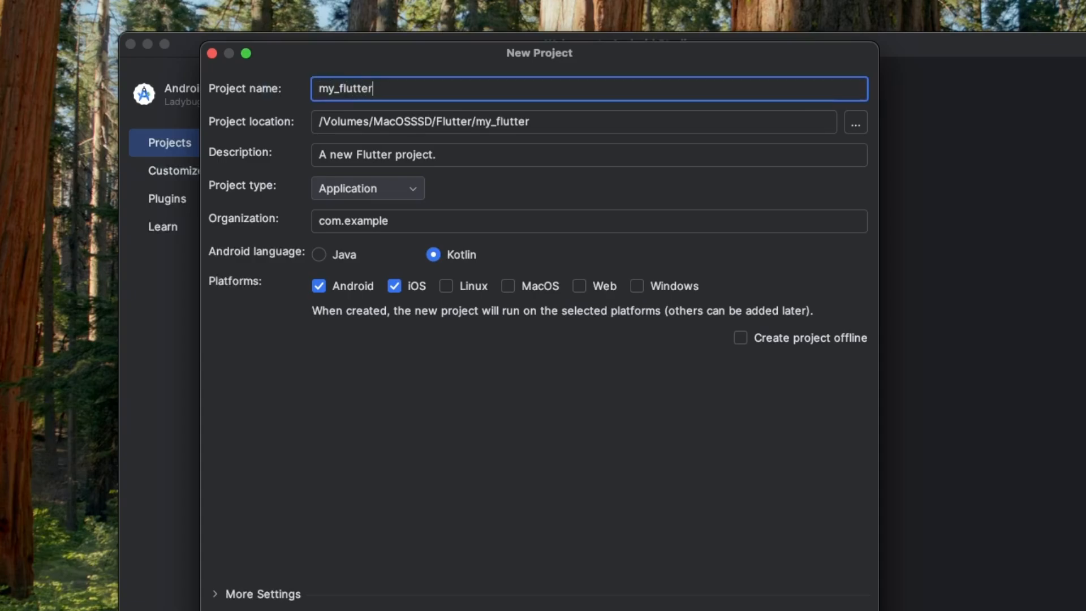
pyautogui.write('_app')
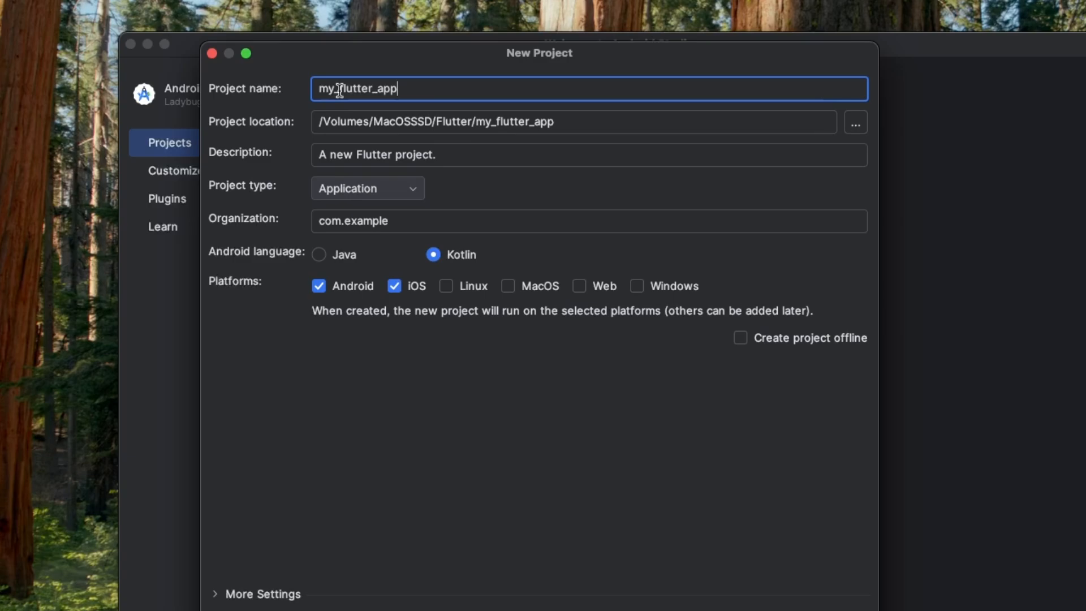
pyautogui.moveTo(626, 410)
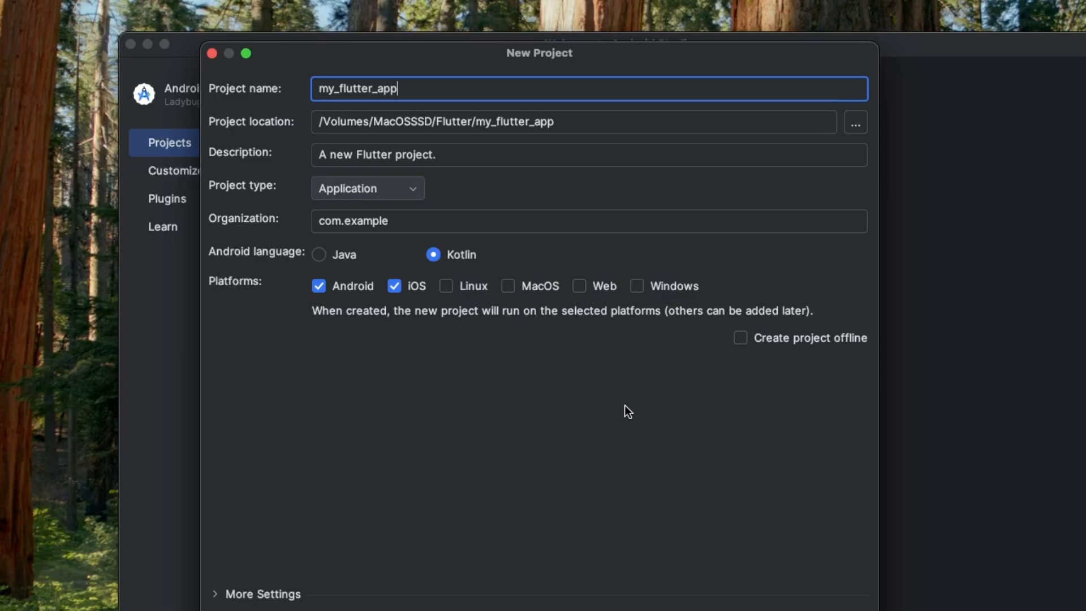
pyautogui.moveTo(802, 567)
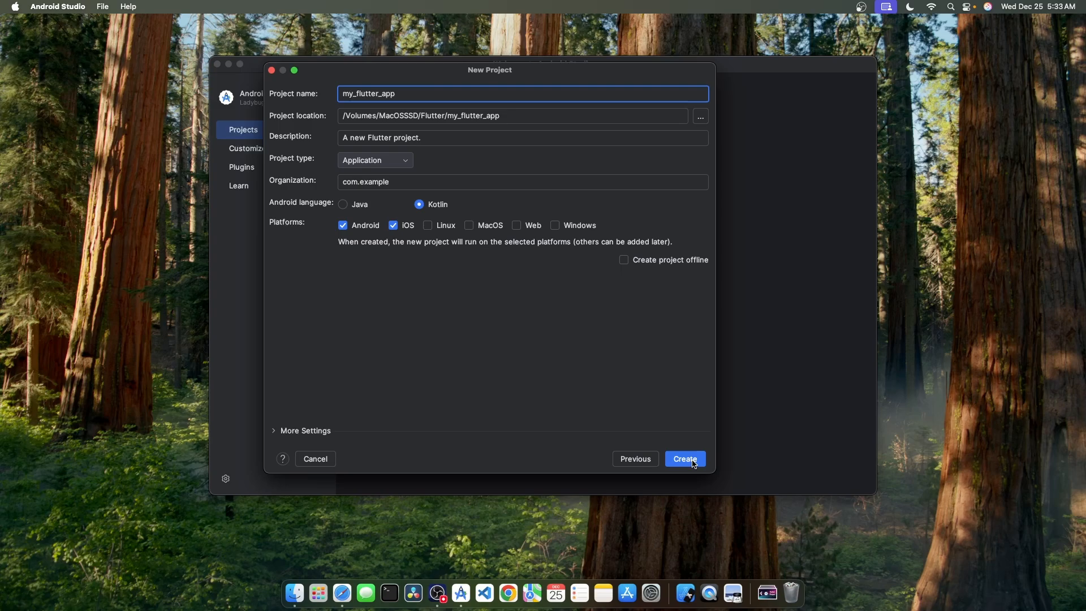
# Step: Create my_flutter_app and check the device list showing Medium Phone API 35
pyautogui.click(684, 459)
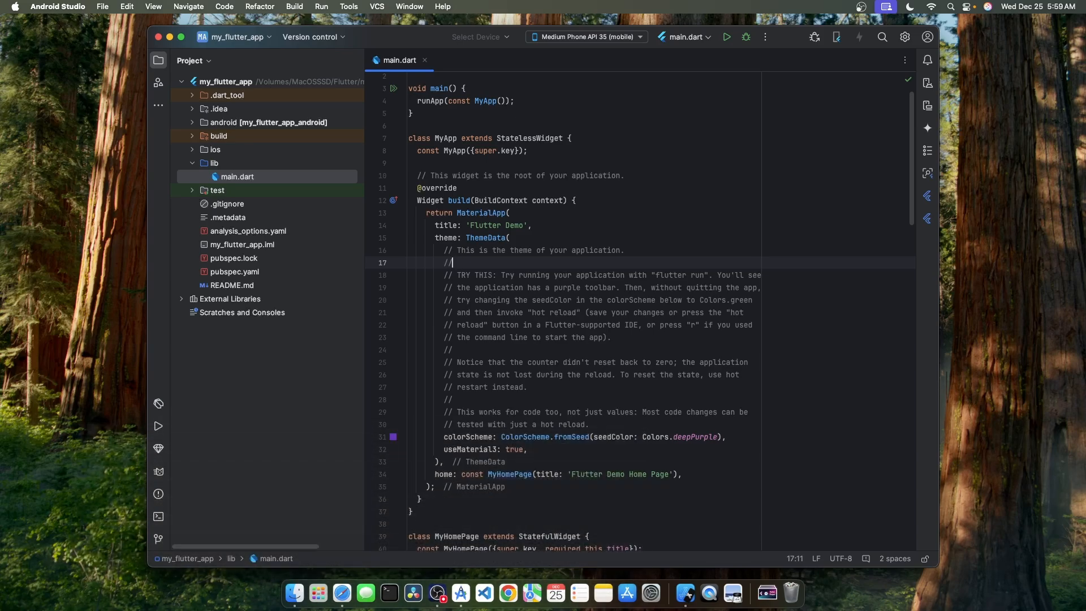
pyautogui.click(585, 37)
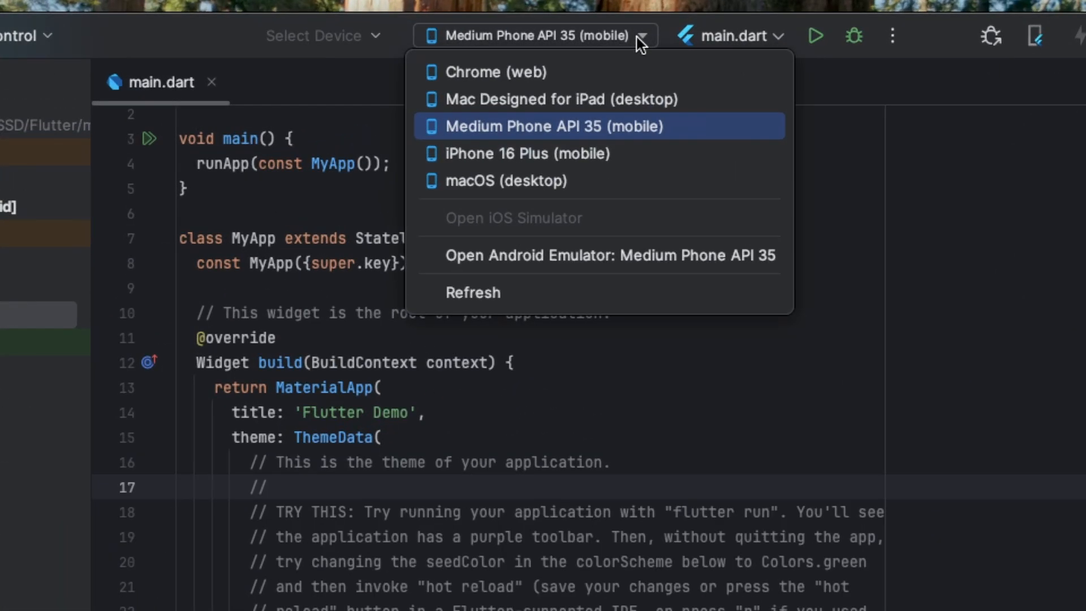
pyautogui.moveTo(614, 130)
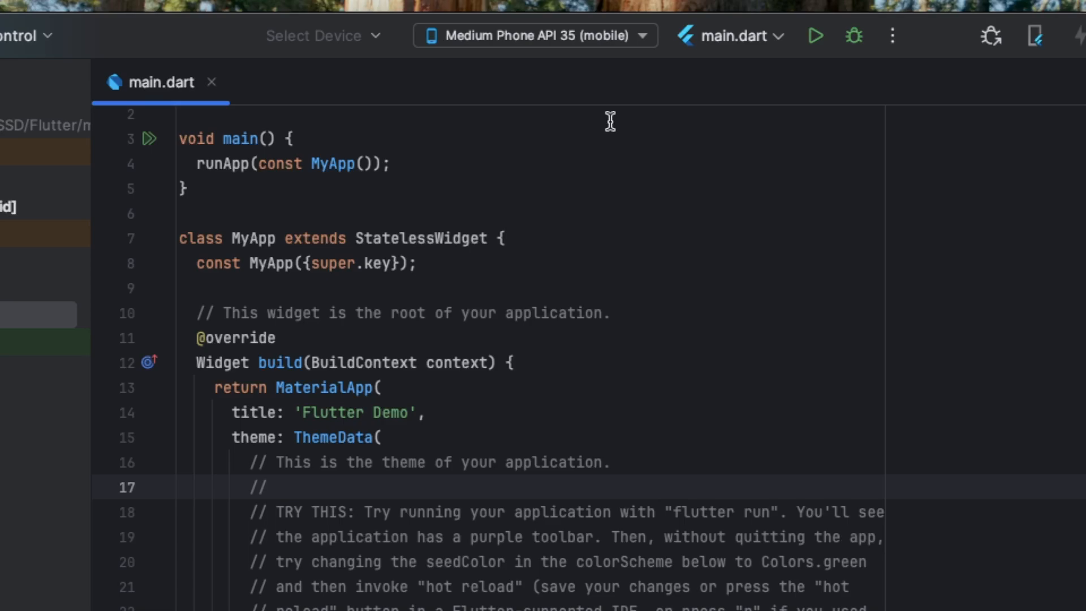
pyautogui.moveTo(815, 35)
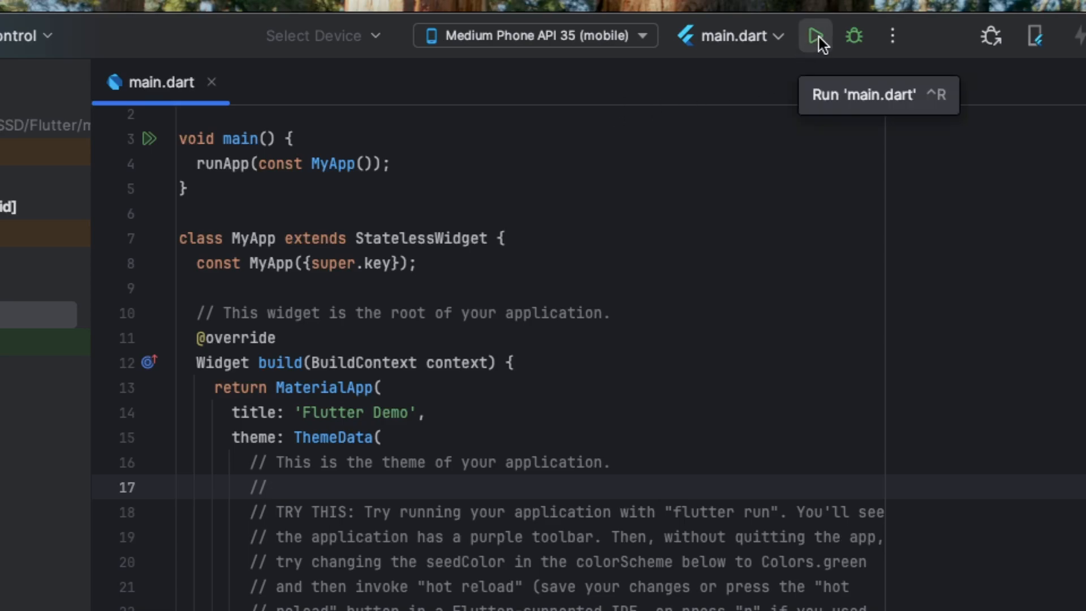
# Step: Run main.dart on the Medium Phone API 35 emulator and show Running Devices
pyautogui.click(816, 35)
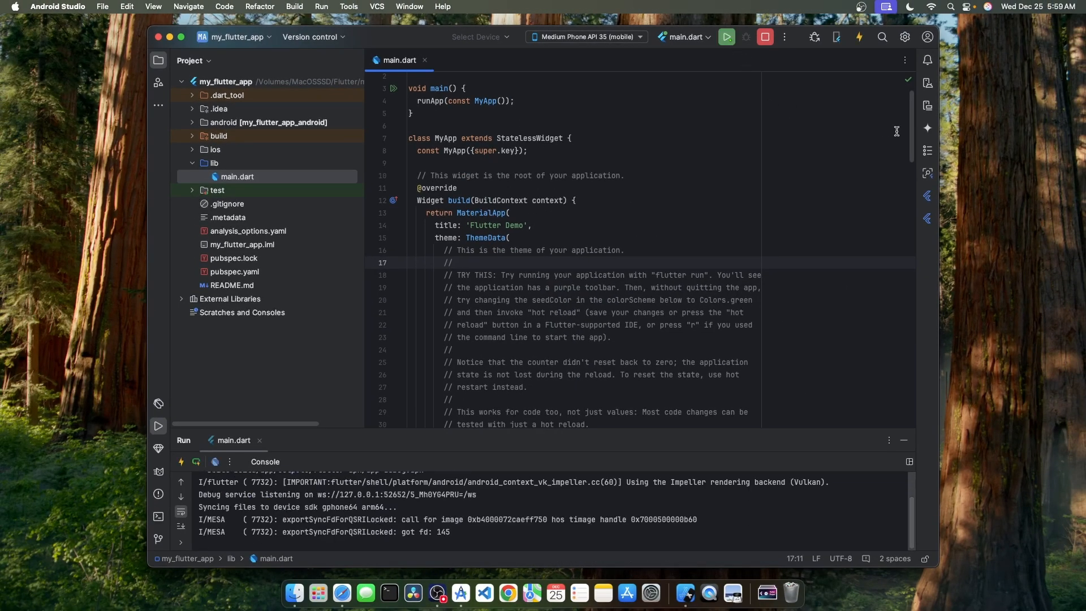
pyautogui.moveTo(928, 111)
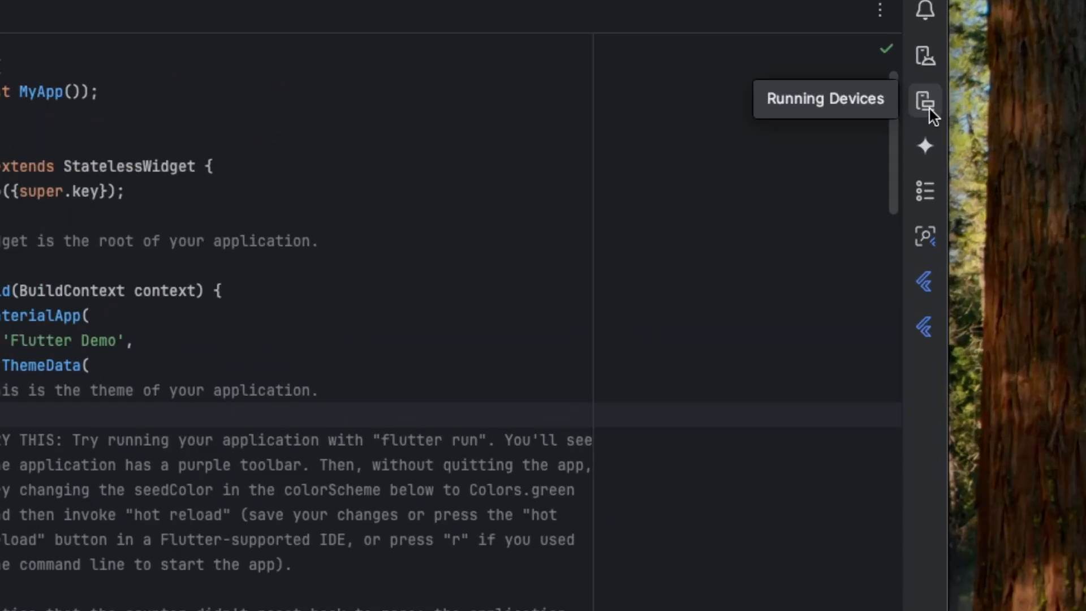
pyautogui.click(925, 101)
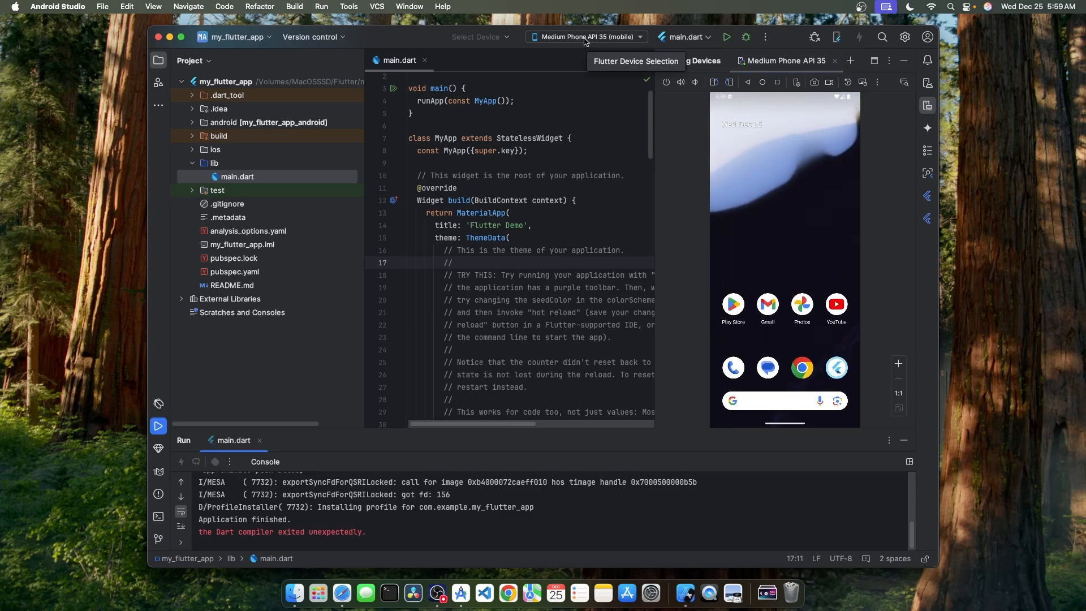
# Step: Select the iPhone 16 Plus simulator as target and run the counter app
pyautogui.click(583, 36)
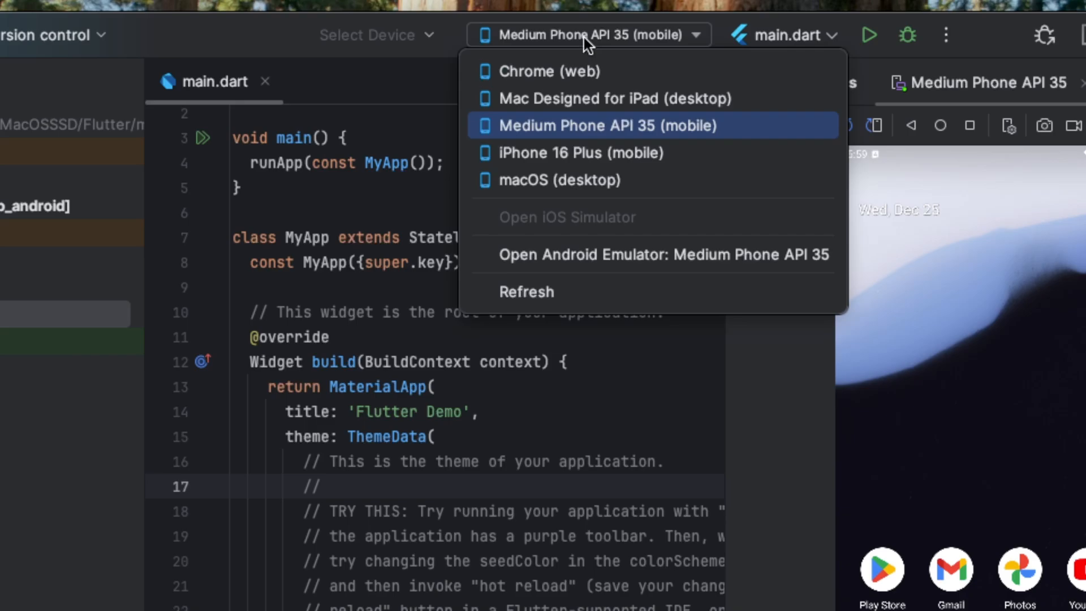
pyautogui.moveTo(580, 152)
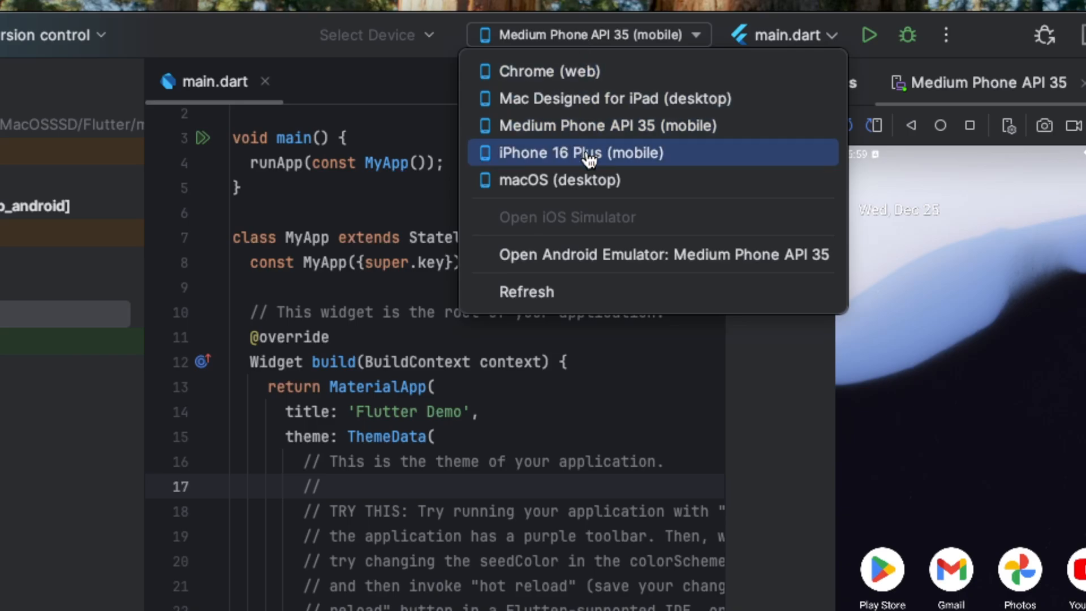
pyautogui.click(579, 153)
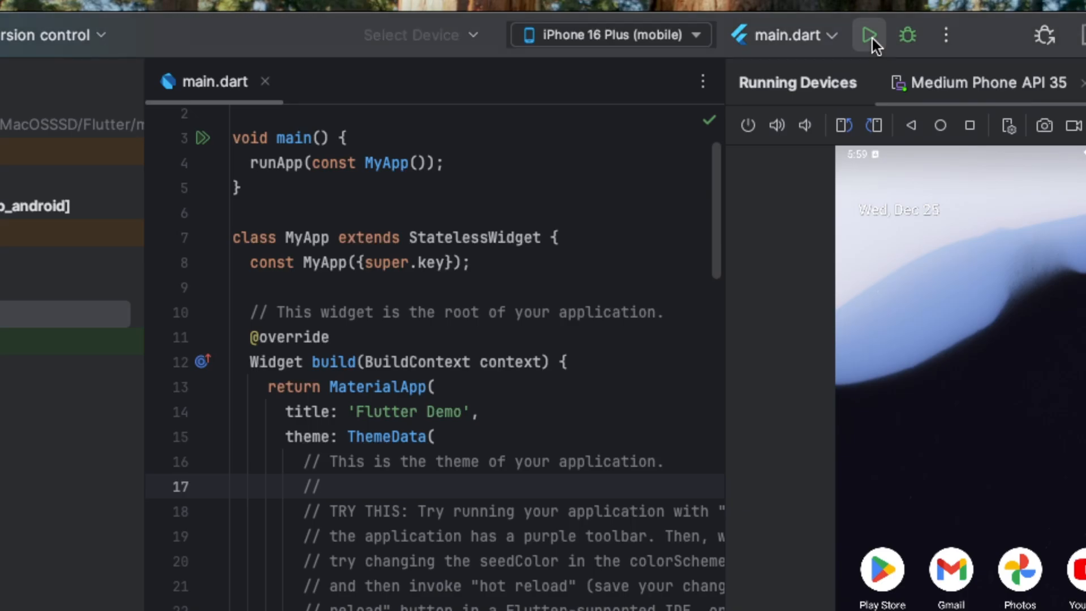
pyautogui.click(869, 35)
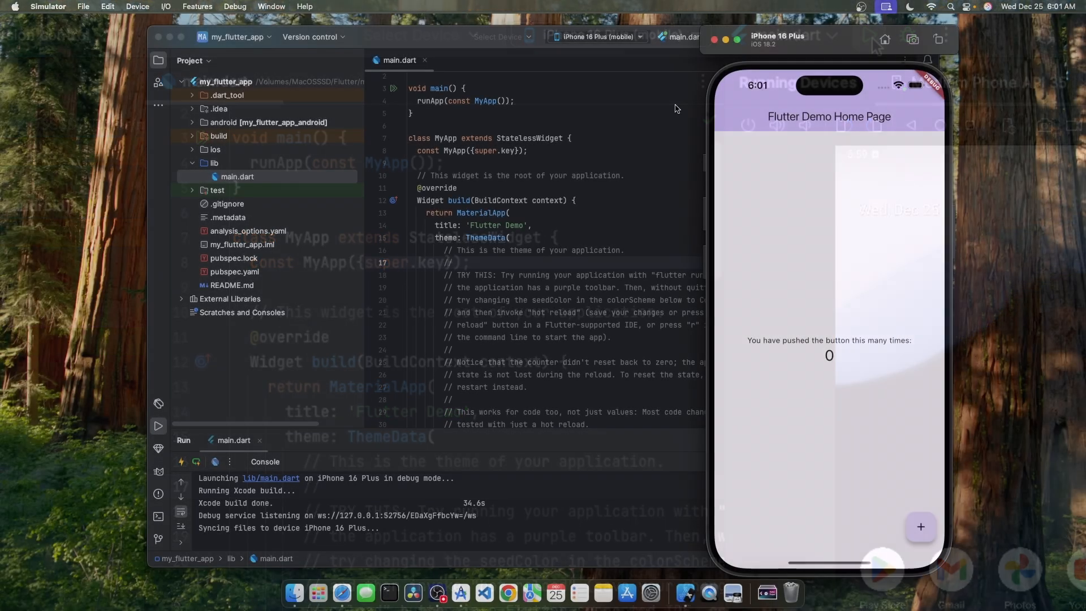